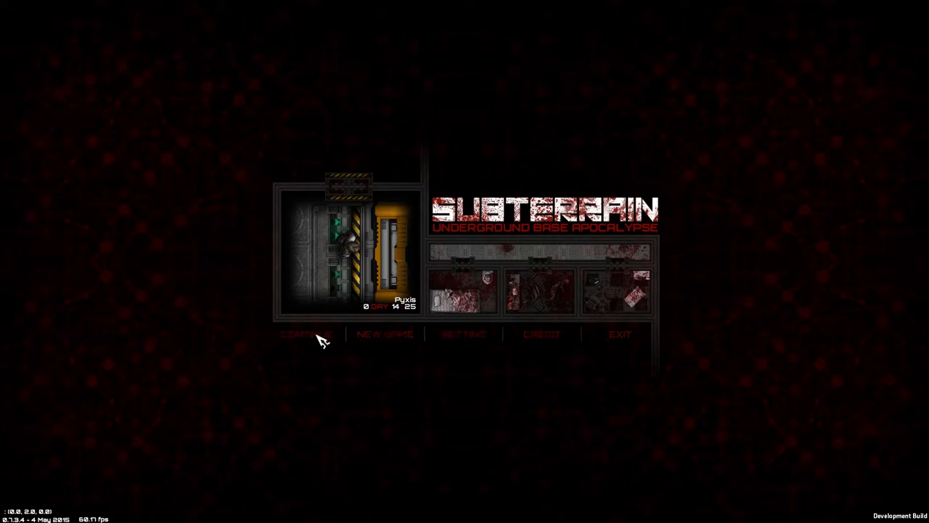
Step: Resume the saved game from the title screen with Continue
{"action": "left_click", "coordinate": [305, 333]}
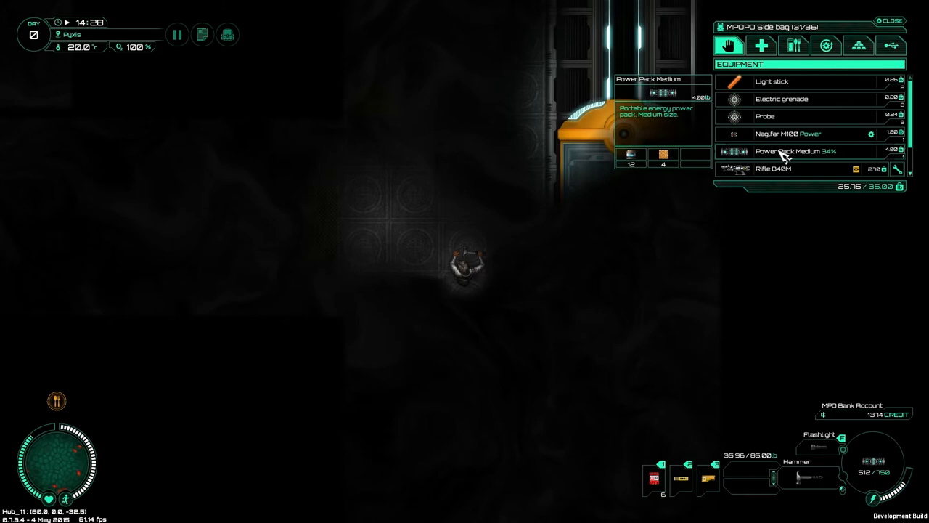
Step: Select the medium power pack in the side bag for disassembly
{"action": "left_click", "coordinate": [882, 14]}
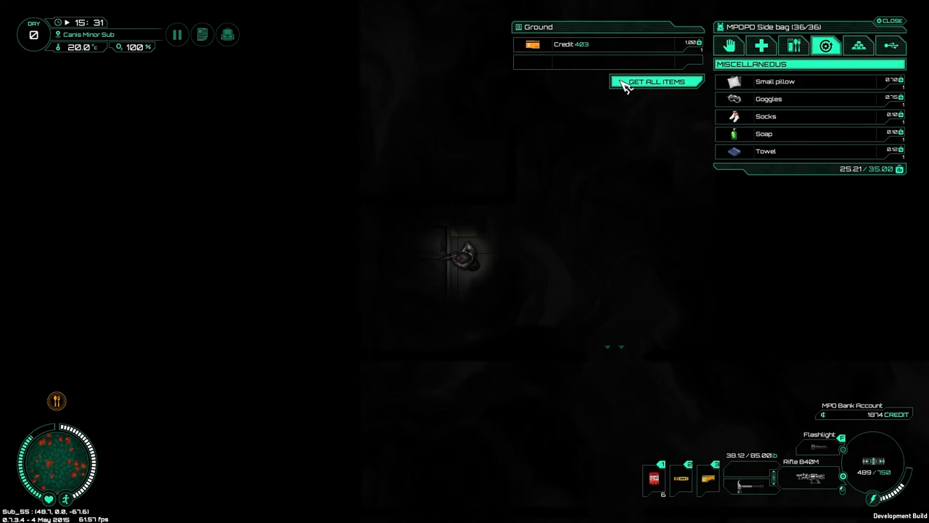
Step: Collect all the credits lying on the ground with Get All Items
{"action": "left_click", "coordinate": [656, 81]}
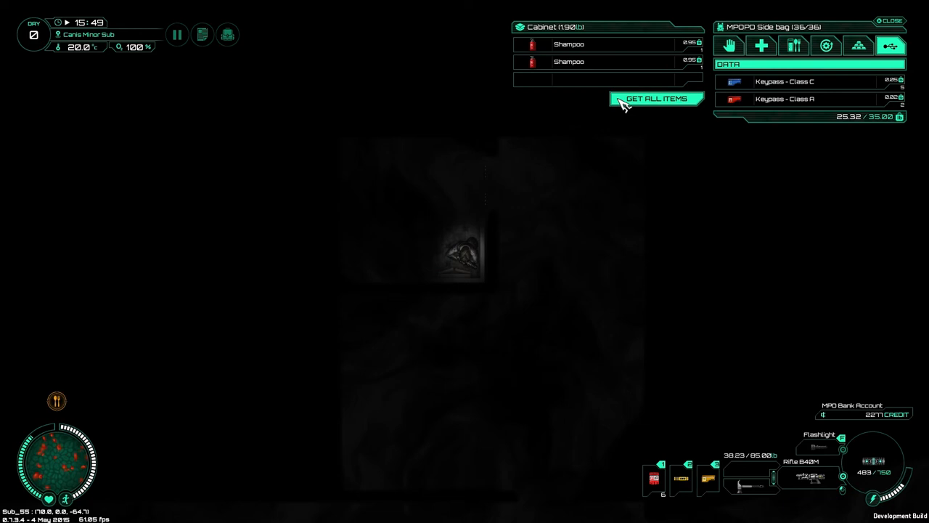
Step: Loot both shampoos from the cabinet with Get All Items
{"action": "left_click", "coordinate": [653, 100]}
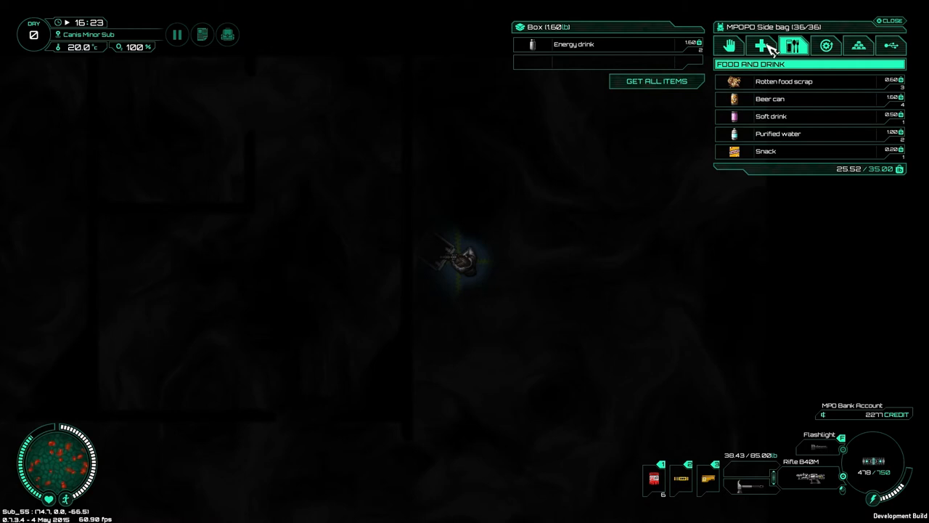
Step: Move the energy drink and soft drink from the box into the side bag
{"action": "left_click", "coordinate": [823, 45]}
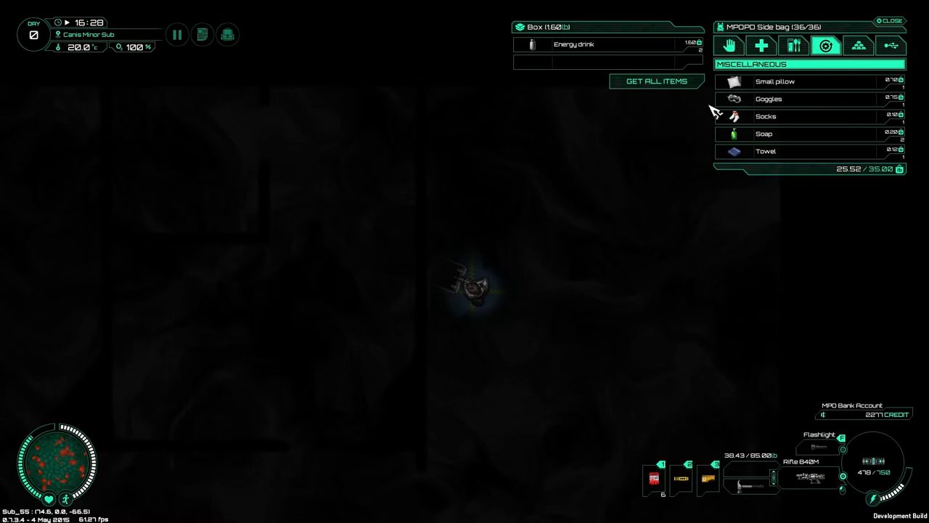
{"action": "left_click", "coordinate": [790, 45]}
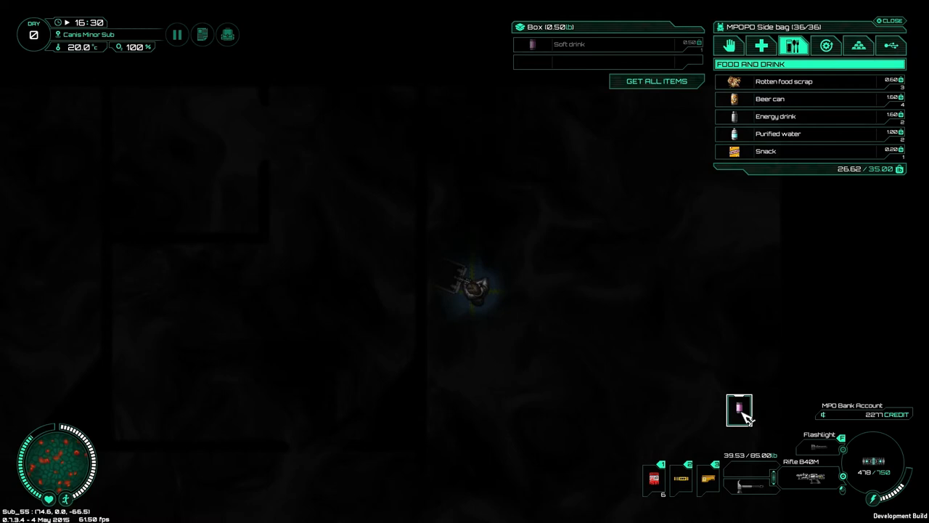
{"action": "left_click", "coordinate": [900, 45]}
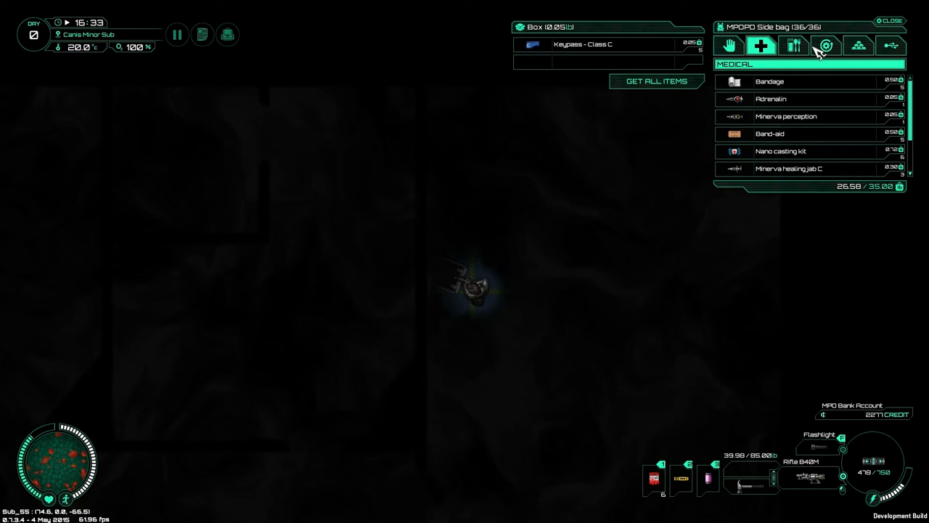
Step: Review the bag's miscellaneous, food and equipment items, inspecting the electric grenade
{"action": "left_click", "coordinate": [861, 45]}
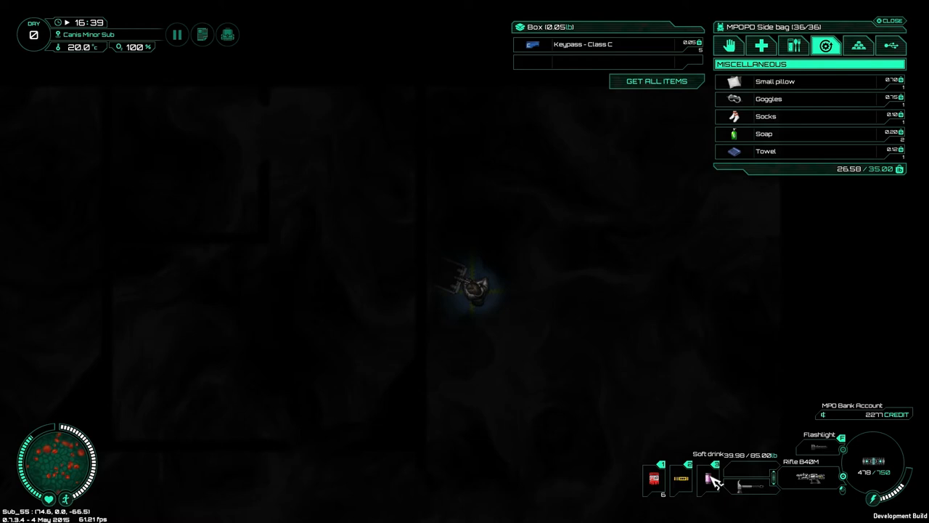
{"action": "left_click", "coordinate": [793, 45]}
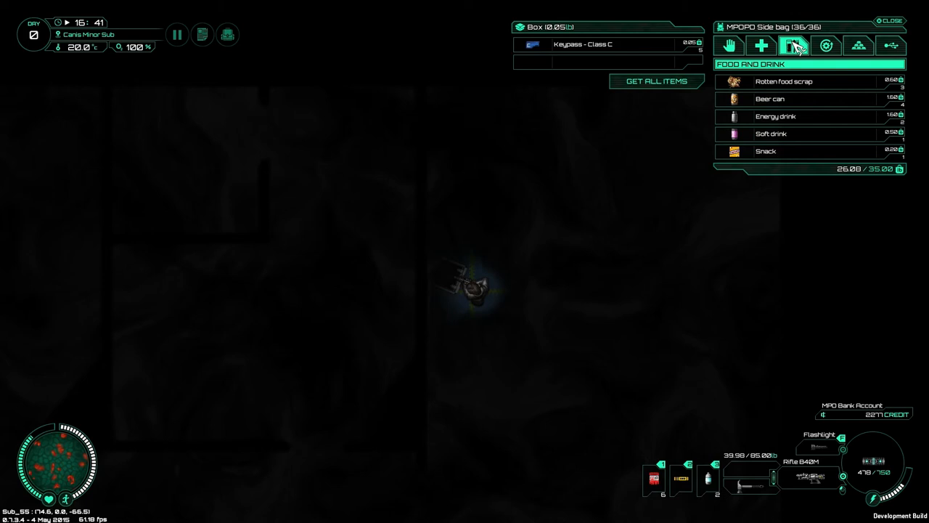
{"action": "left_click", "coordinate": [729, 45]}
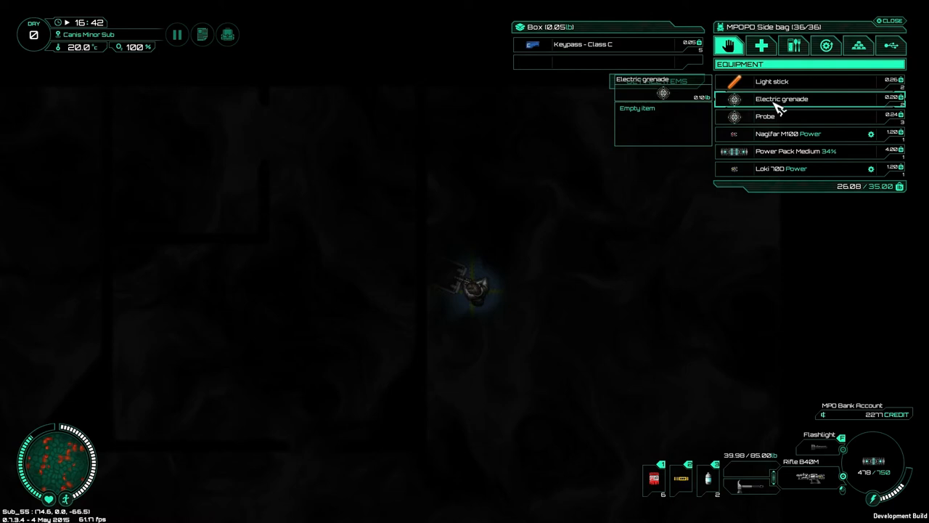
{"action": "left_click", "coordinate": [791, 43]}
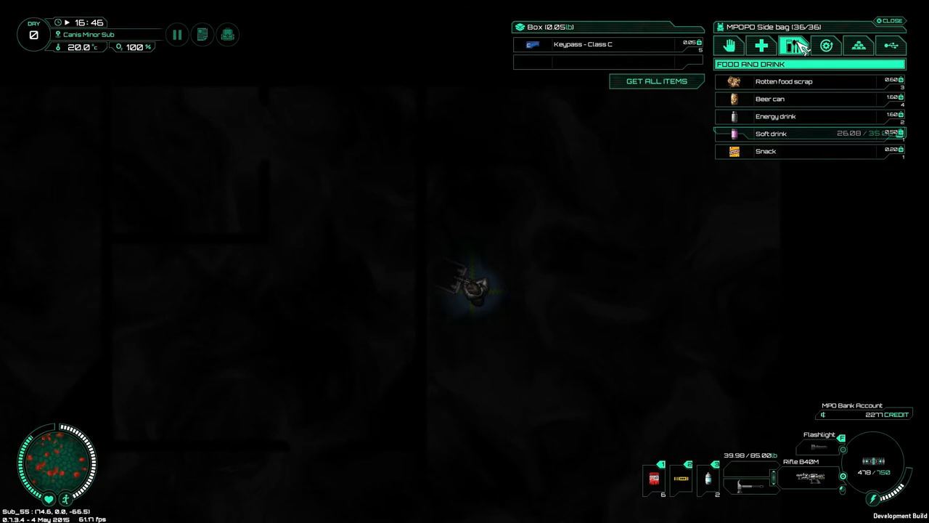
{"action": "left_click", "coordinate": [891, 45]}
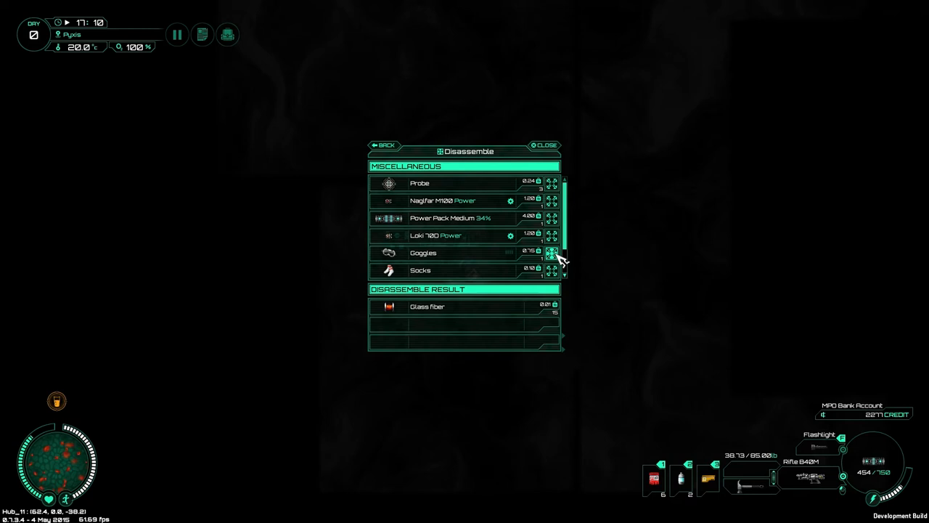
Step: Queue the goggles for disassembly and close the Disassemble window
{"action": "left_click", "coordinate": [552, 252]}
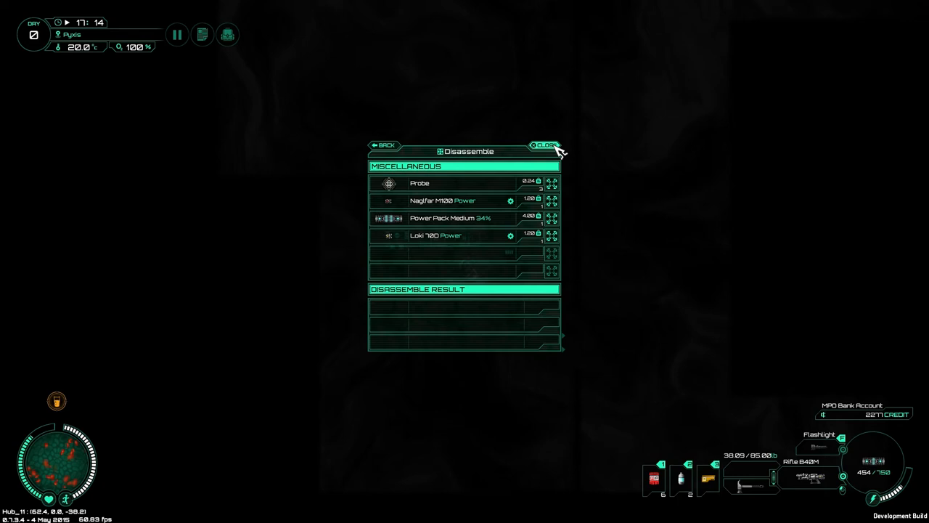
{"action": "left_click", "coordinate": [550, 144]}
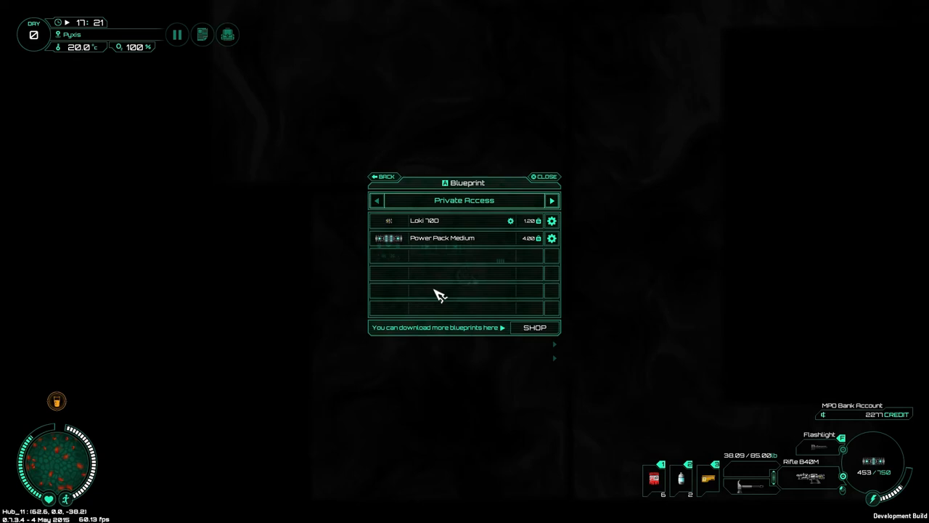
Step: Switch to Public Access blueprints and inspect the MPO advanced suit and Probe
{"action": "left_click", "coordinate": [552, 201]}
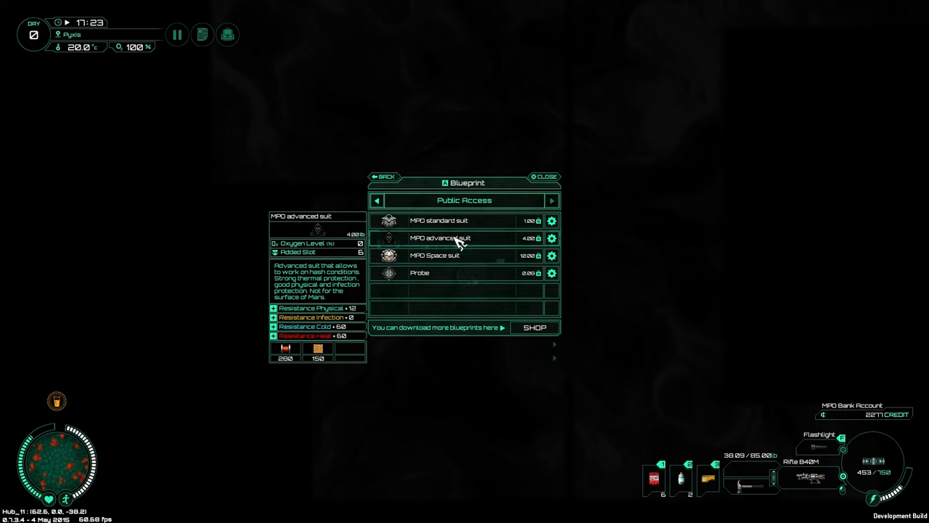
{"action": "left_click", "coordinate": [448, 273]}
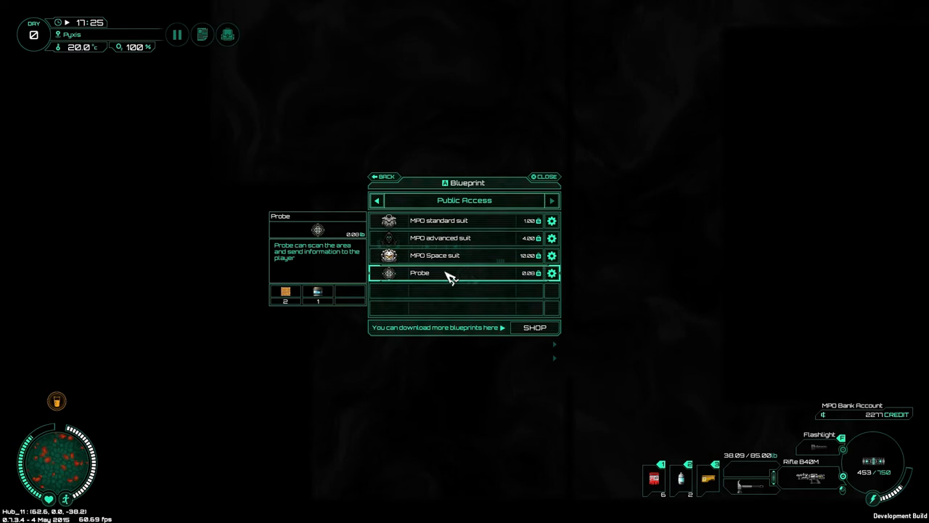
{"action": "left_click", "coordinate": [453, 239]}
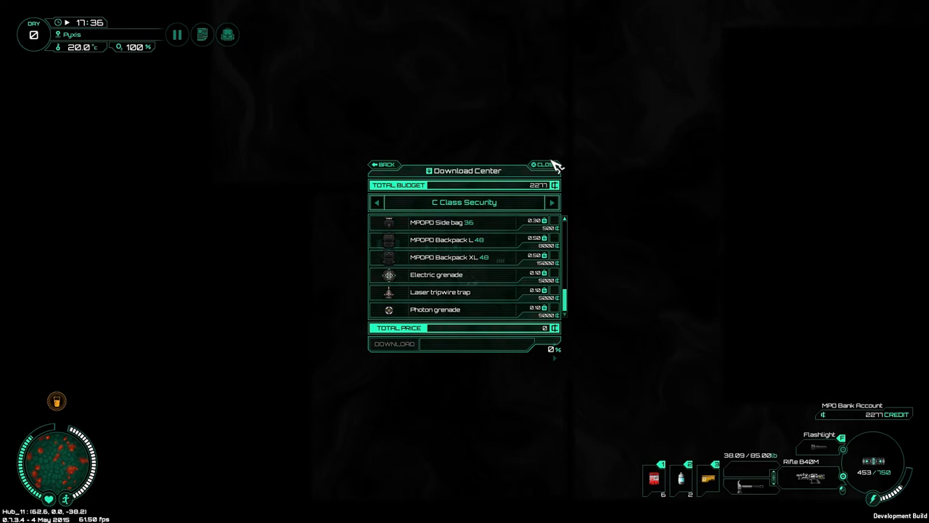
Step: Close the Download Center without buying anything
{"action": "left_click", "coordinate": [546, 165]}
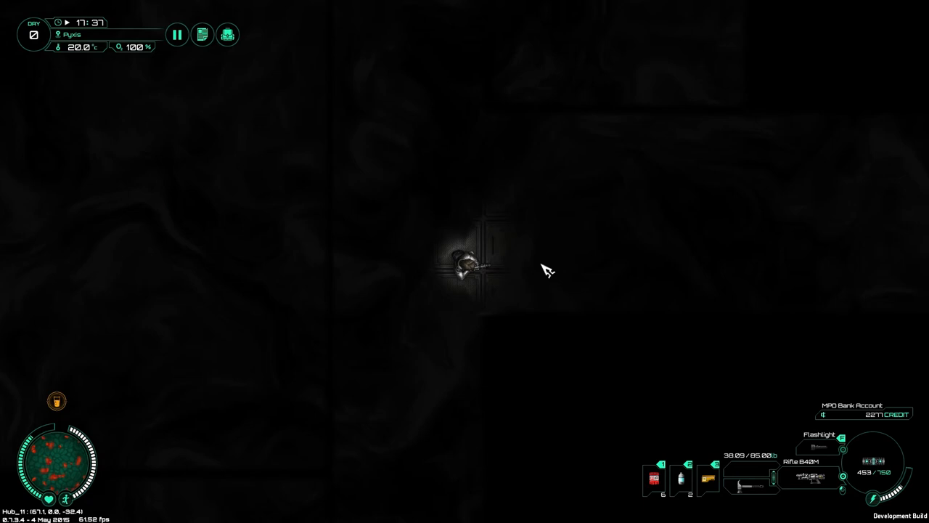
{"action": "mouse_move", "coordinate": [574, 288]}
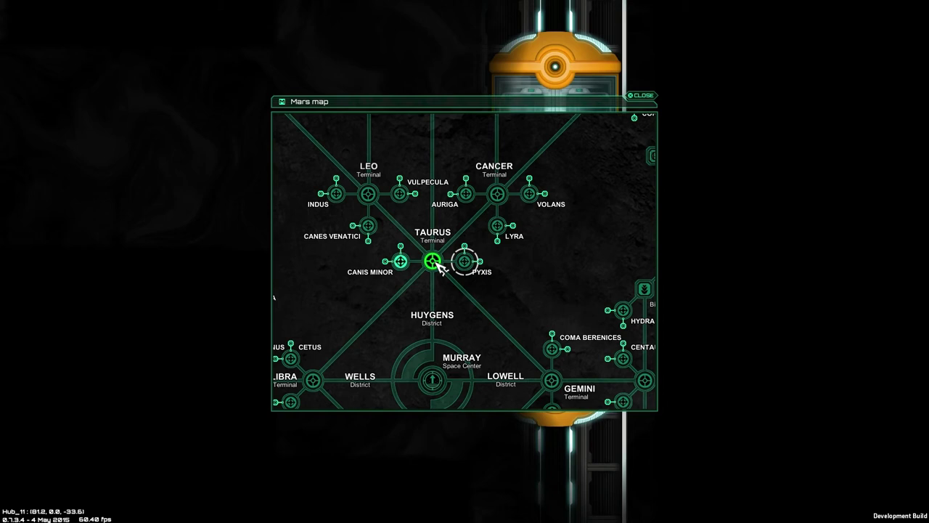
Step: Travel to Canis Minor from the Mars map
{"action": "left_click", "coordinate": [641, 96]}
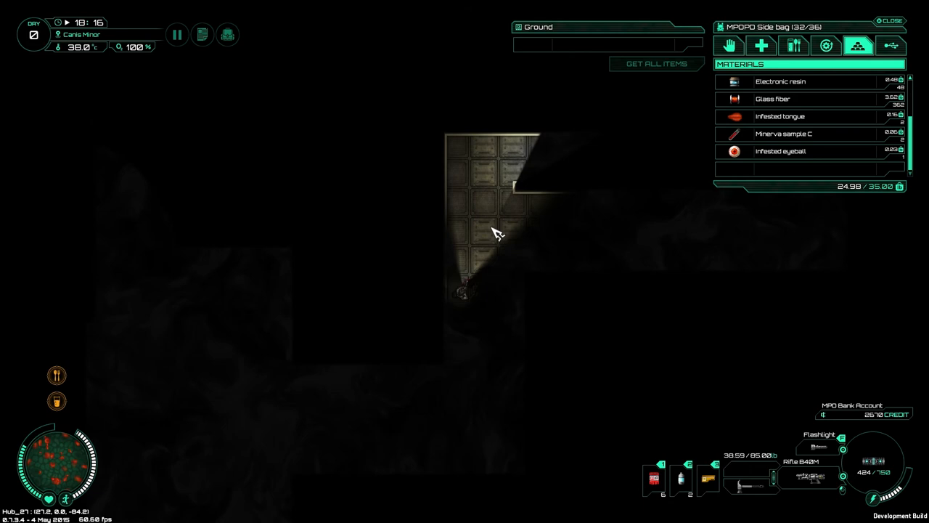
Step: Close the side bag inventory before heading to the Bio Research Lab
{"action": "left_click", "coordinate": [882, 13]}
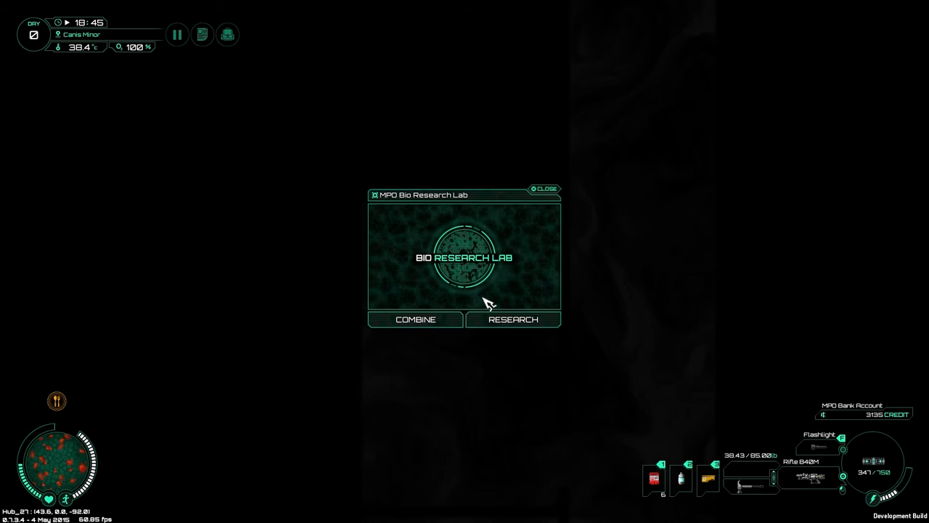
Step: View the research materials list with infested tooth, nail, tongue, eyeball and Minerva samples C and R
{"action": "left_click", "coordinate": [508, 319]}
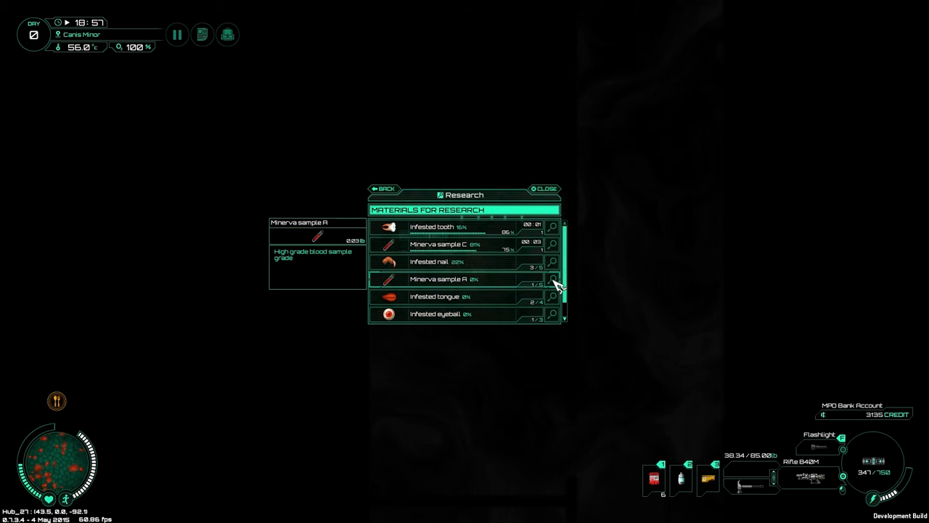
Step: Start researching Minerva sample R and inspect Minerva sample C
{"action": "left_click", "coordinate": [450, 262]}
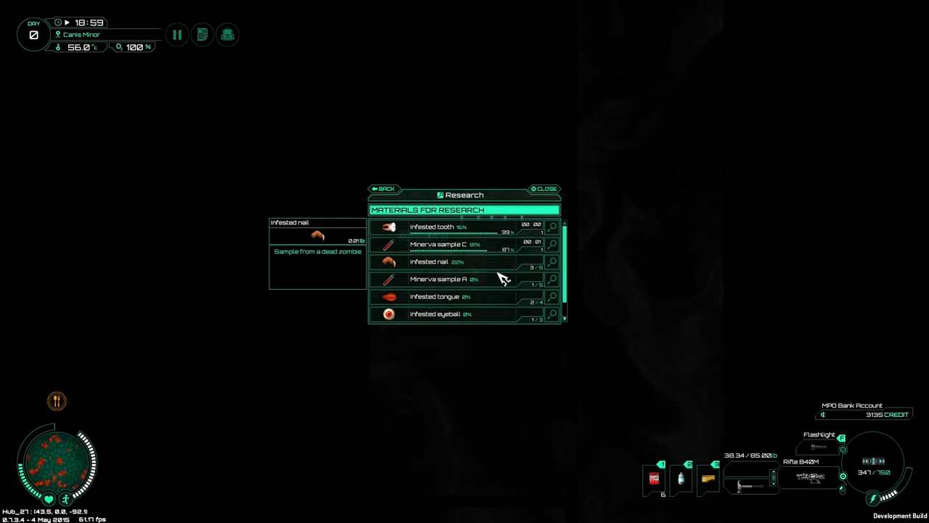
{"action": "left_click", "coordinate": [452, 244]}
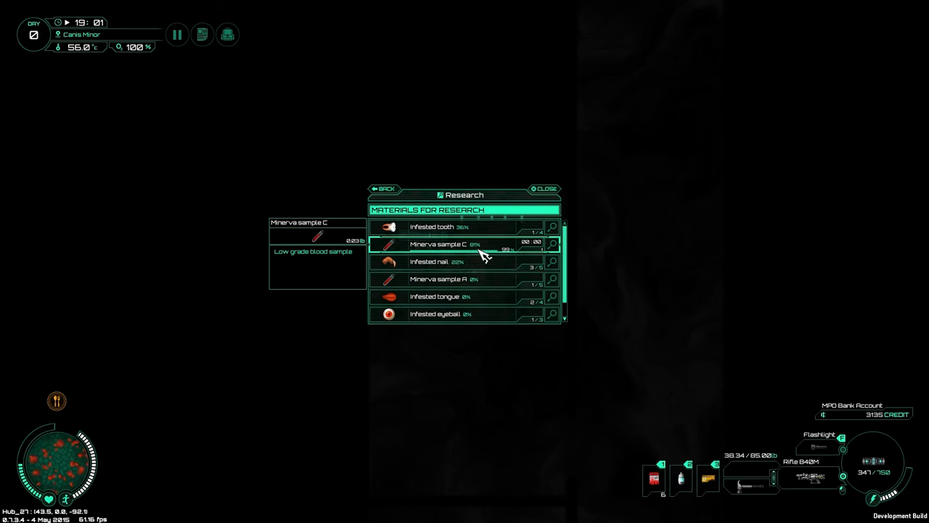
{"action": "left_click", "coordinate": [545, 189]}
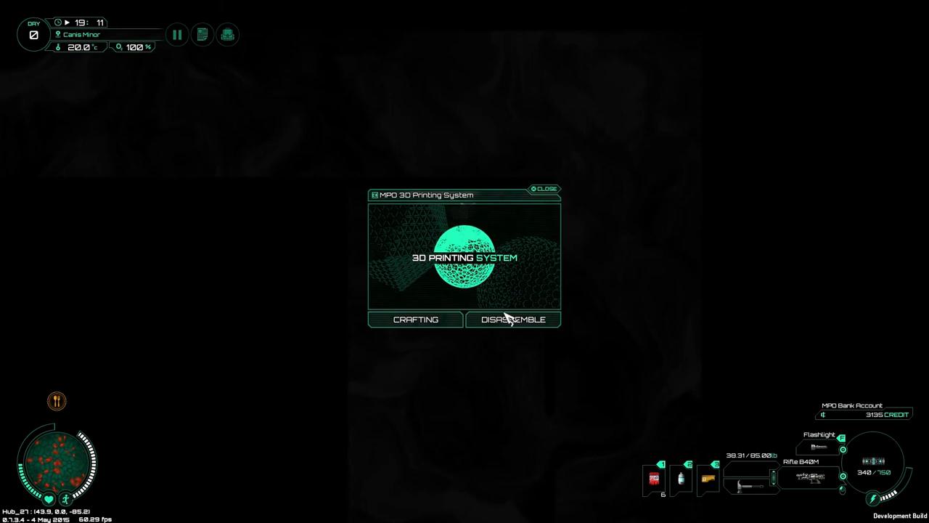
Step: Switch to the MPO 3D Printing System's disassemble list showing the MPOPD side bag
{"action": "left_click", "coordinate": [512, 320]}
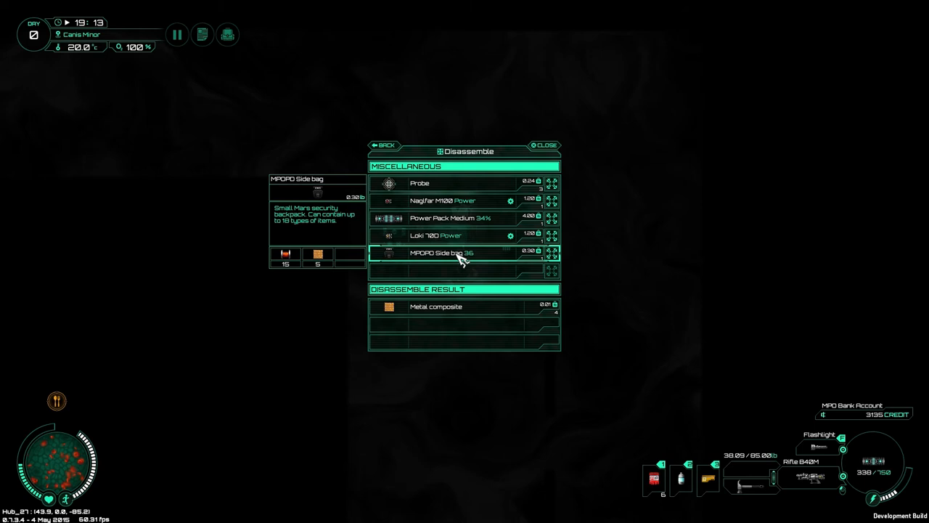
Step: Disassemble the spare MPOPD Side bag into metal composite and electronic resin, leaving four leftover items
{"action": "left_click", "coordinate": [543, 145]}
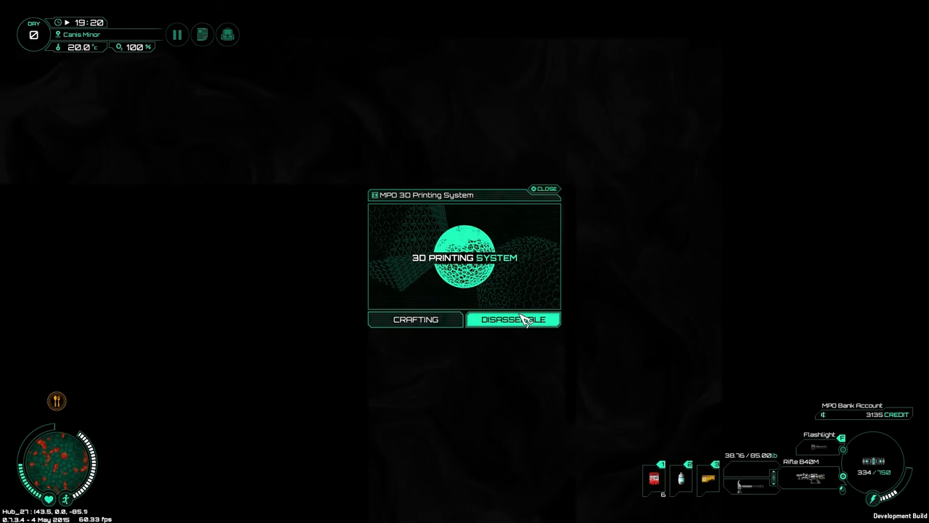
{"action": "left_click", "coordinate": [508, 320]}
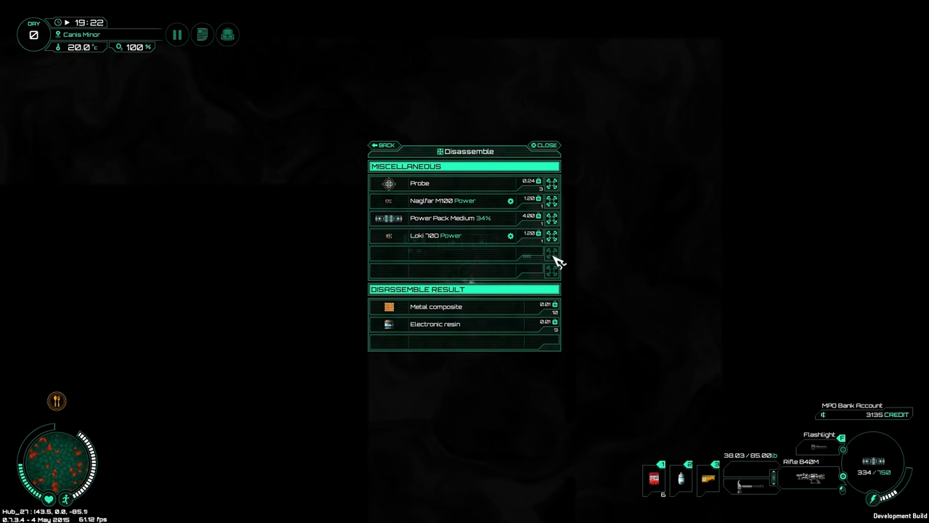
{"action": "left_click", "coordinate": [543, 145]}
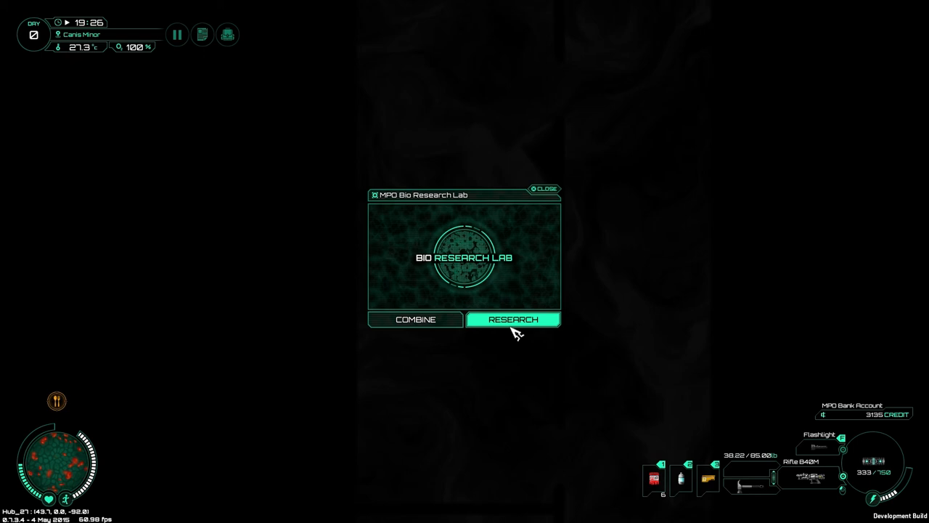
Step: Review bio research progress: Minerva sample C done, infested nail at 50%, infested eyeball checked
{"action": "left_click", "coordinate": [508, 319]}
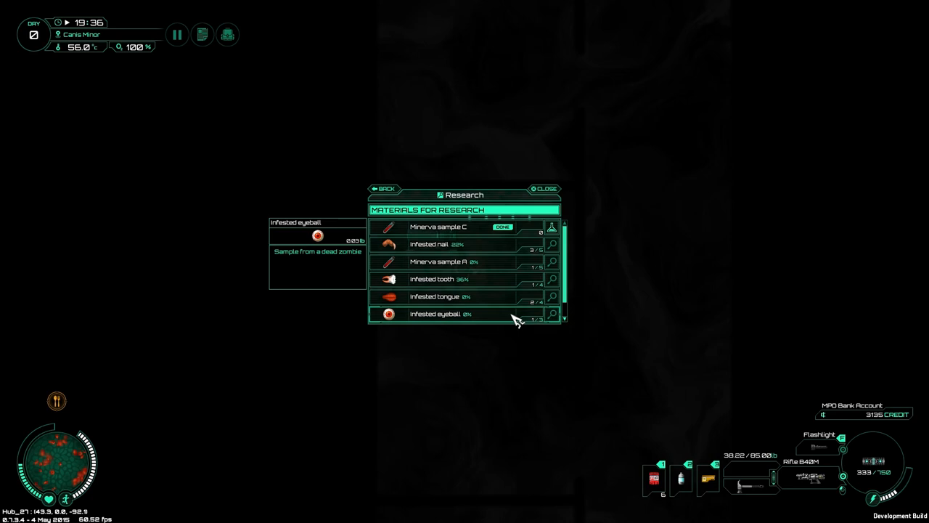
{"action": "left_click", "coordinate": [546, 189]}
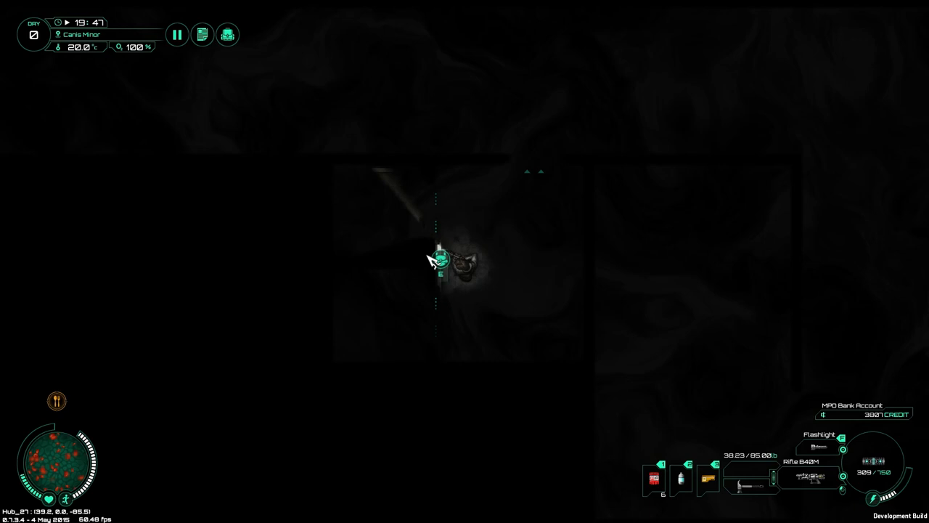
Step: Consume a painkiller from the bag's Medical items, dropping bag weight to 25.02 with healing active
{"action": "left_click", "coordinate": [761, 45]}
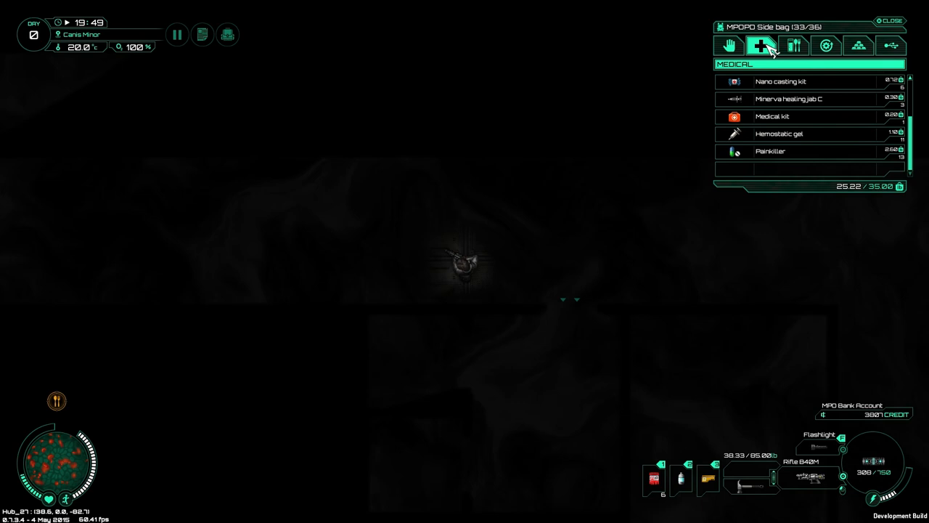
{"action": "mouse_move", "coordinate": [790, 160]}
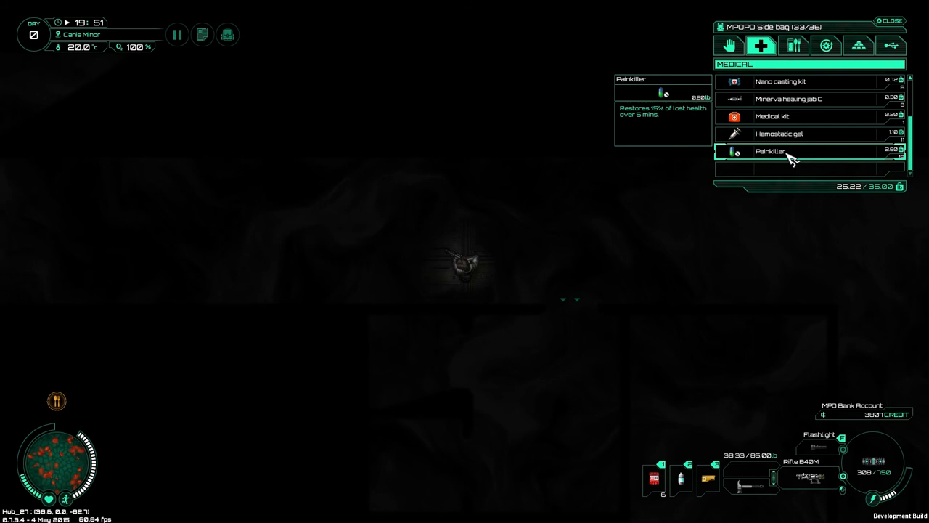
{"action": "double_click", "coordinate": [784, 151]}
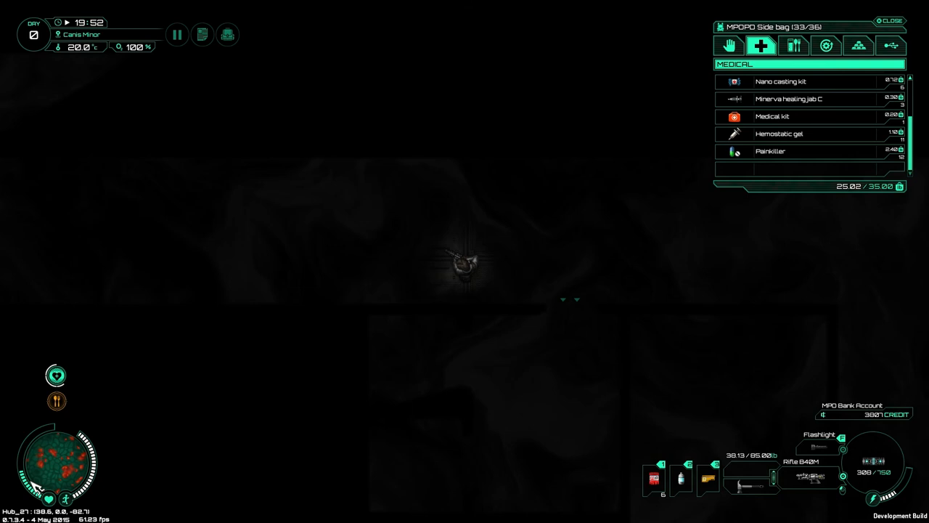
{"action": "left_click", "coordinate": [891, 17]}
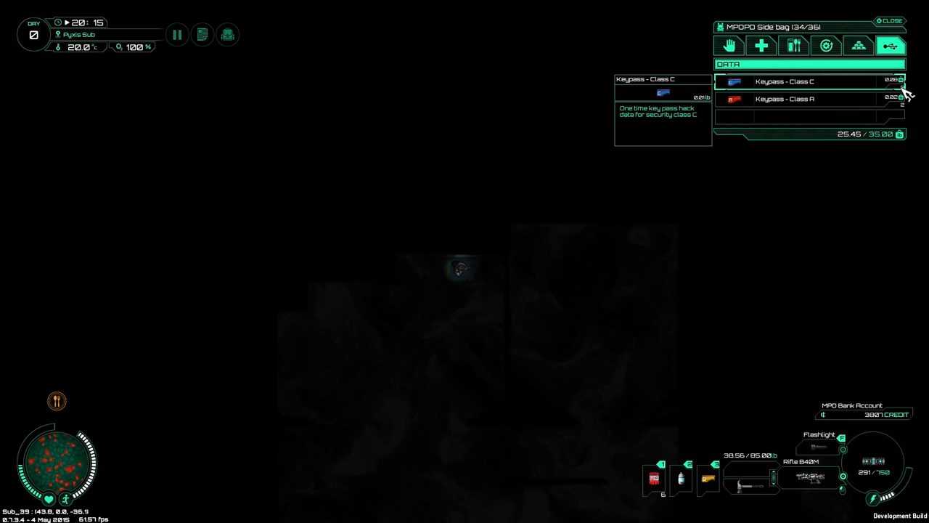
Step: Inspect the Keypass - Class C held in the side bag's Data items
{"action": "left_click", "coordinate": [888, 15]}
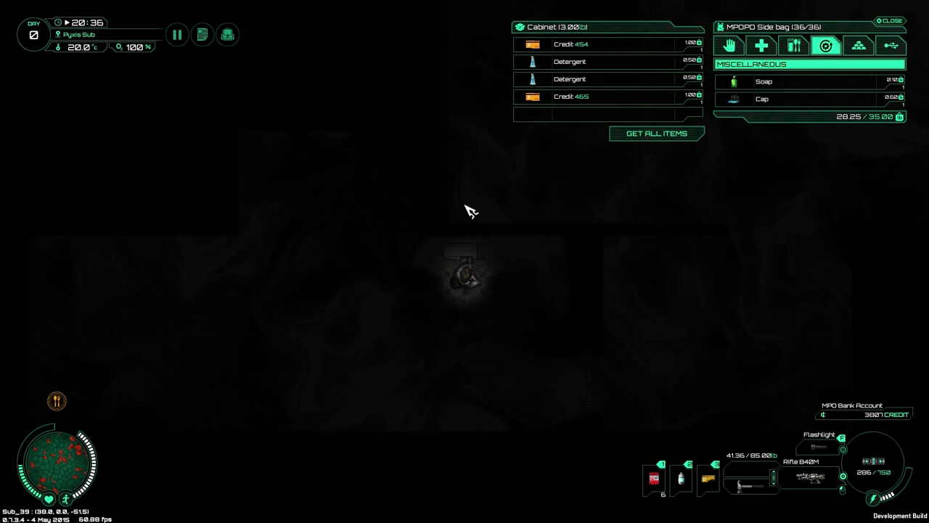
Step: Take all credits and detergent from the Pyre Sub cabinet, raising the bank balance to 4726
{"action": "left_click", "coordinate": [656, 134]}
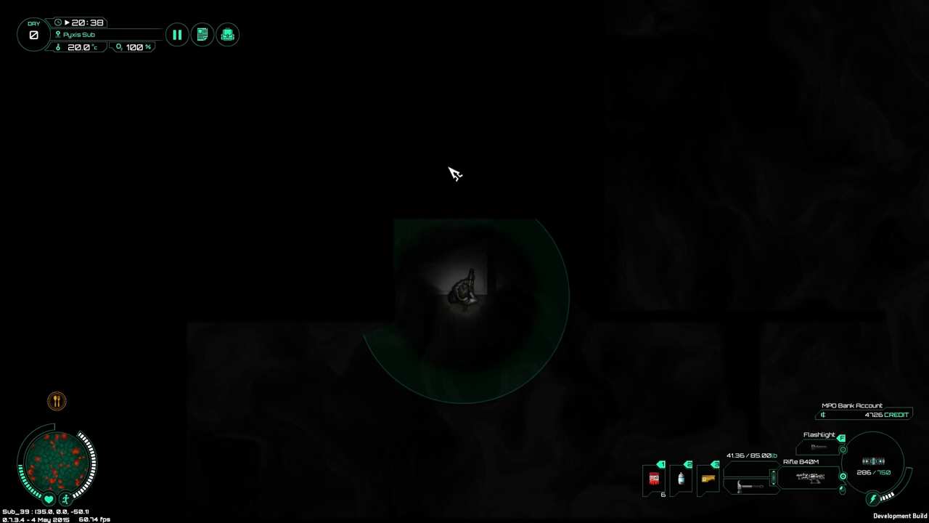